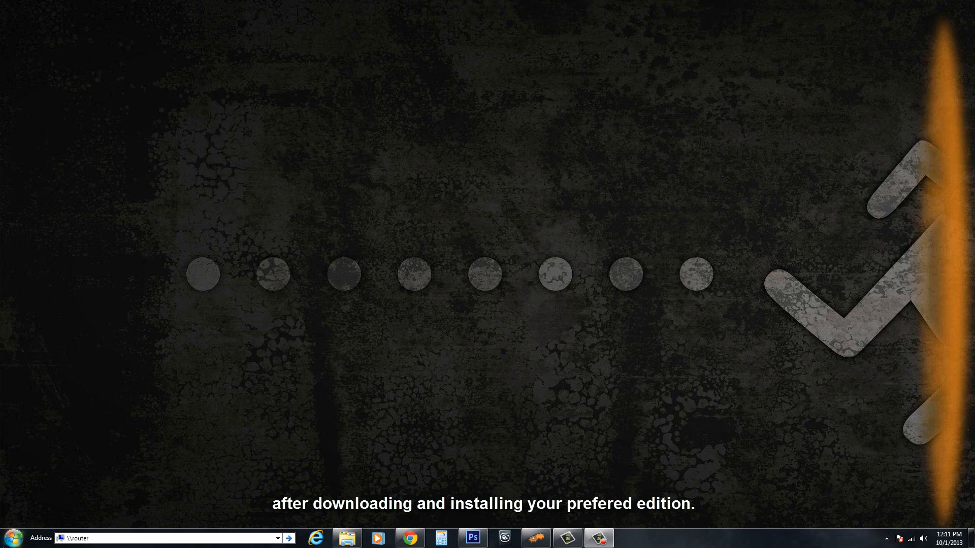
Launch SimLab Composer from the taskbar to bring up its License Dialog.
click(12, 537)
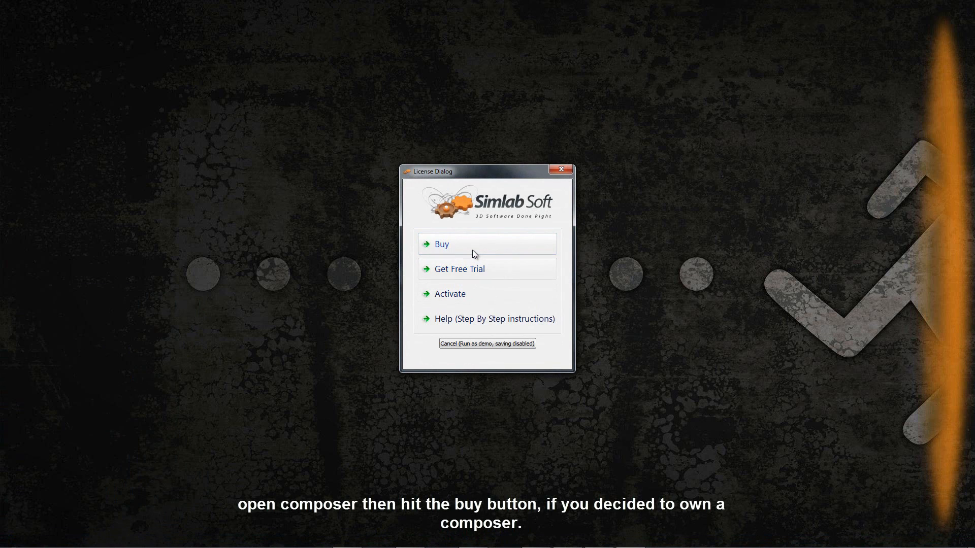
mouse_move(459, 270)
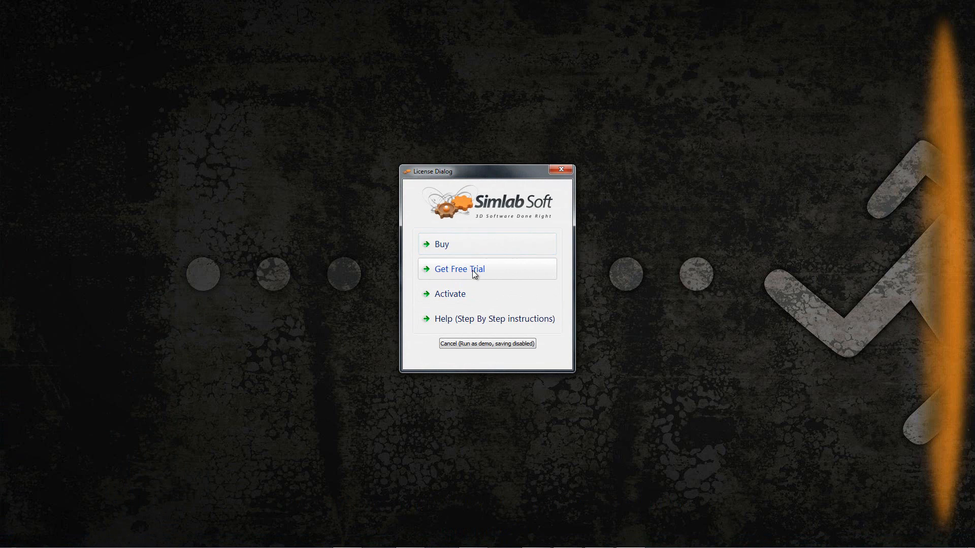
mouse_move(474, 299)
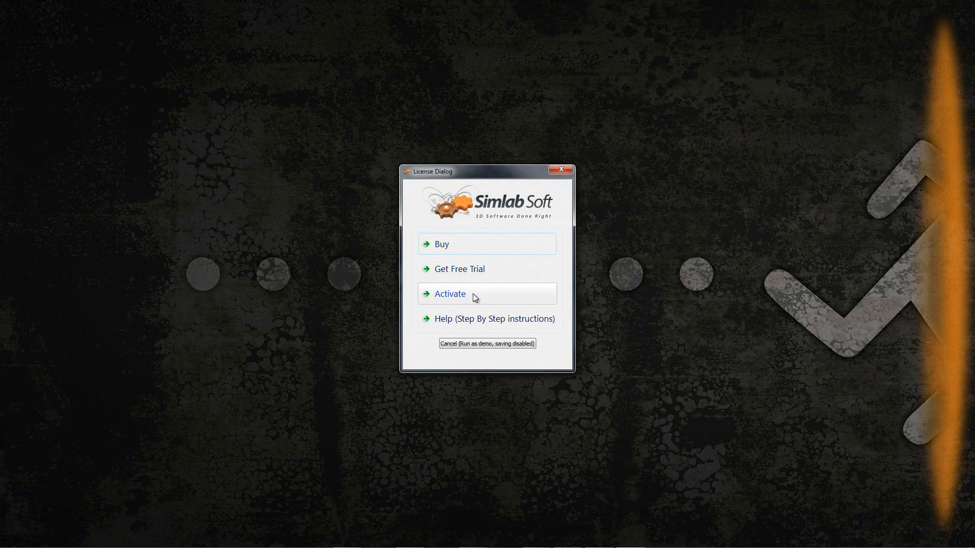
mouse_move(450, 243)
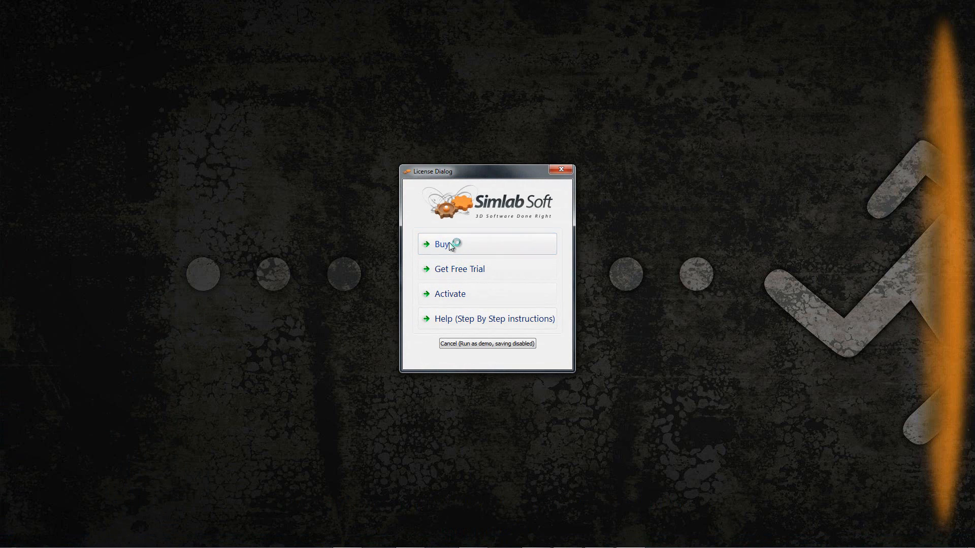
Choose Buy and browse the floating, machine-locked and upgrade license prices.
click(441, 244)
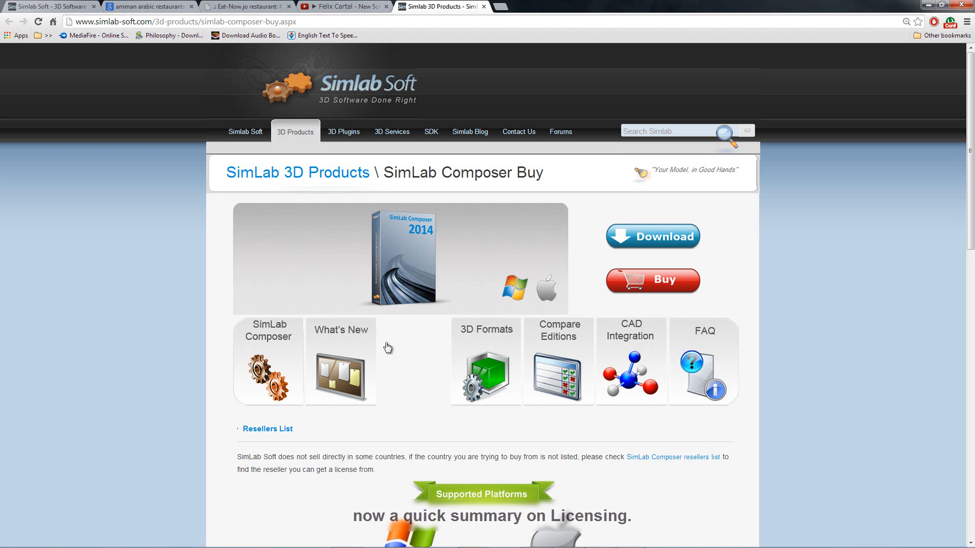
scroll(down, 3)
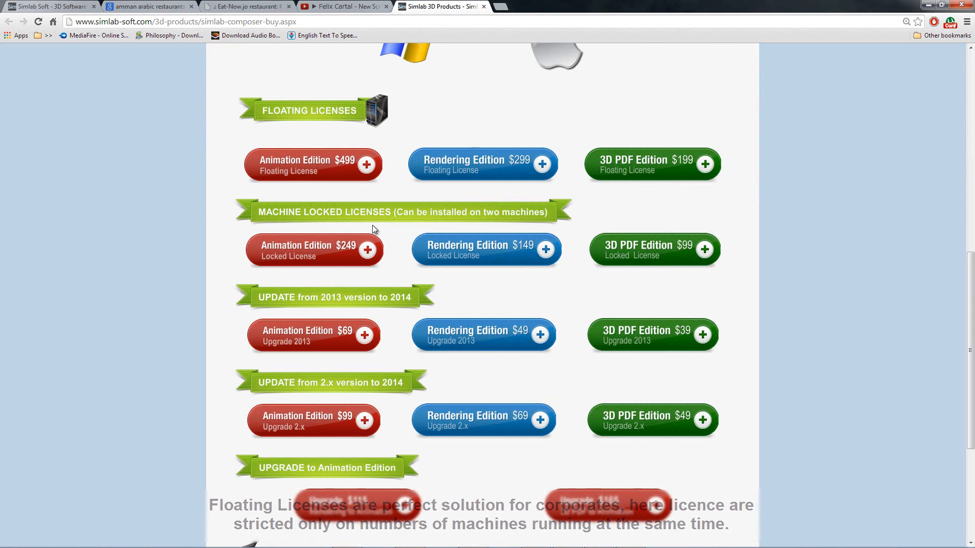
mouse_move(391, 232)
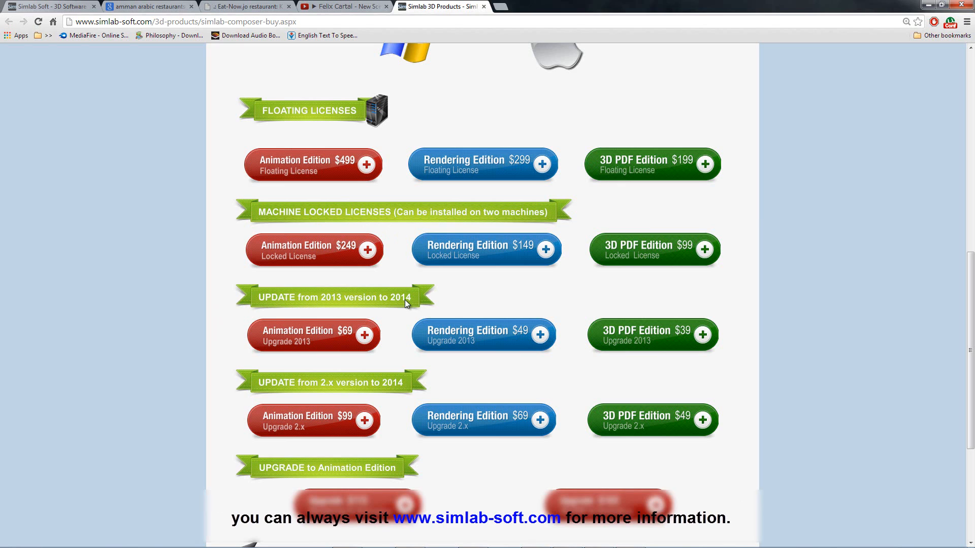
mouse_move(384, 388)
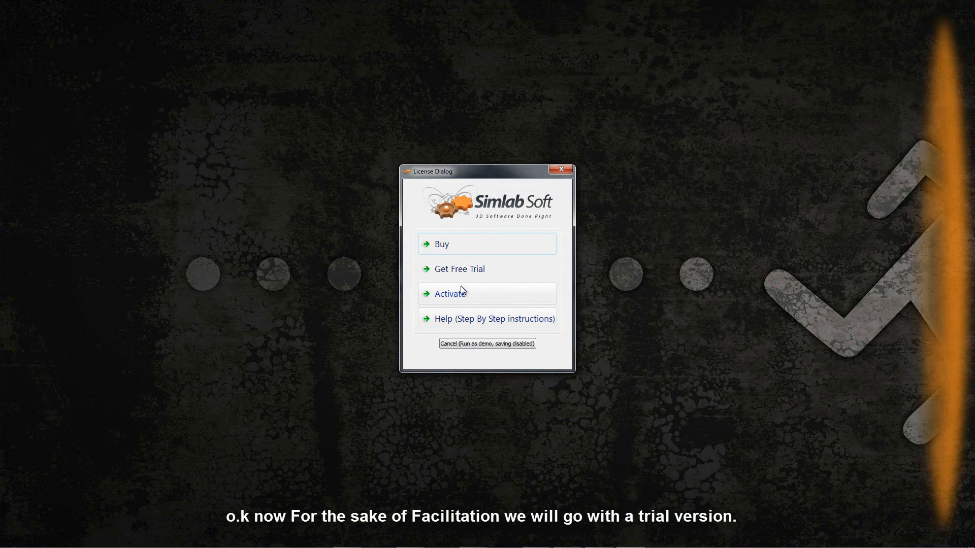
mouse_move(459, 269)
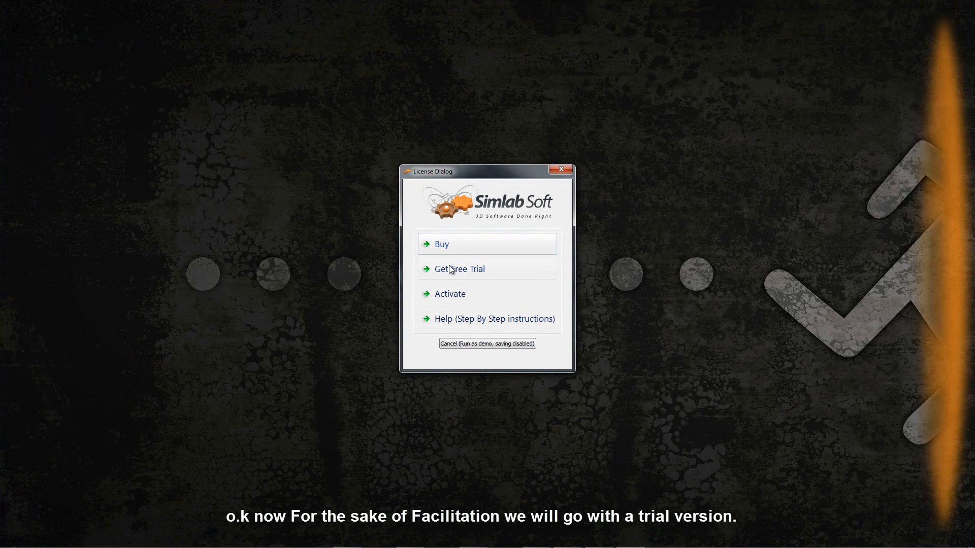
Choose Get Free Trial, then Request a trial license to open the request form.
click(459, 269)
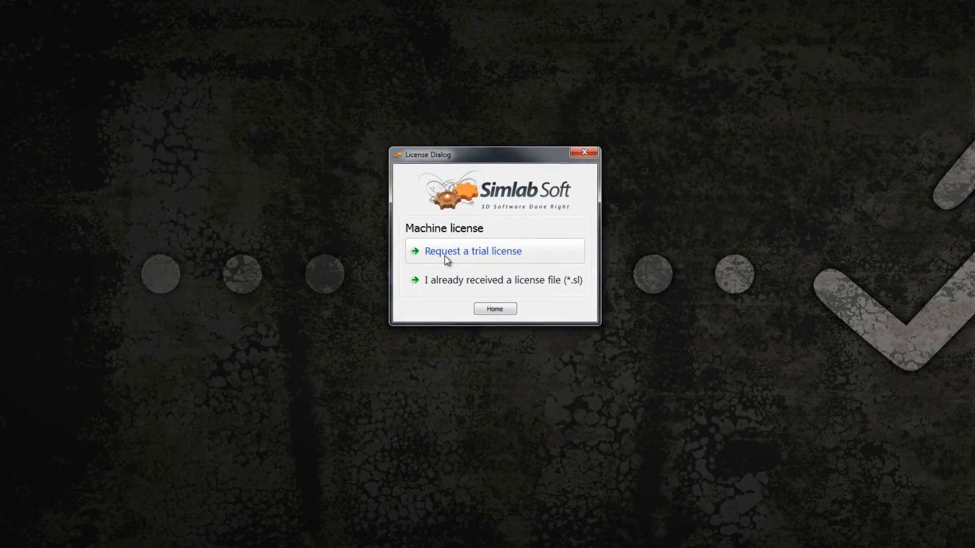
click(472, 251)
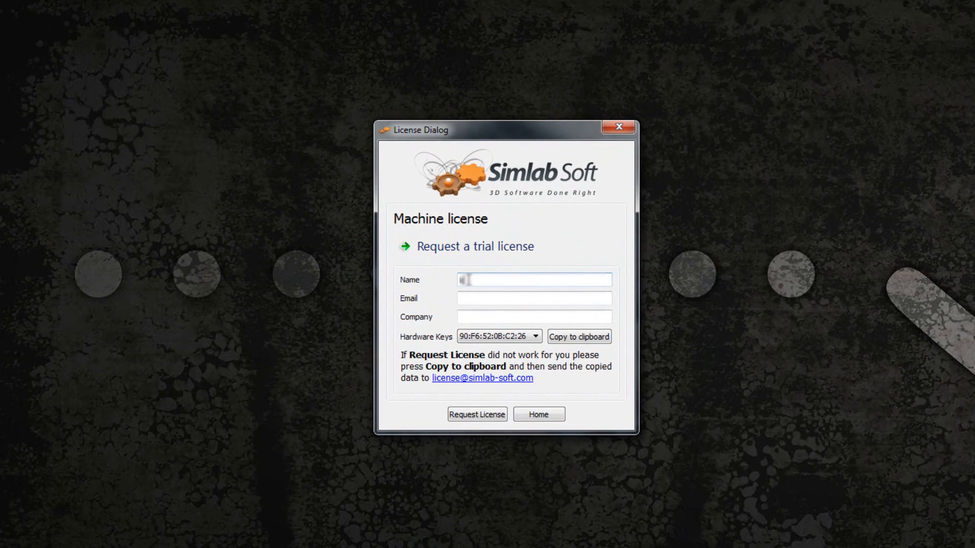
Submit the trial license request with name, email and company, and acknowledge the confirmation.
click(534, 299)
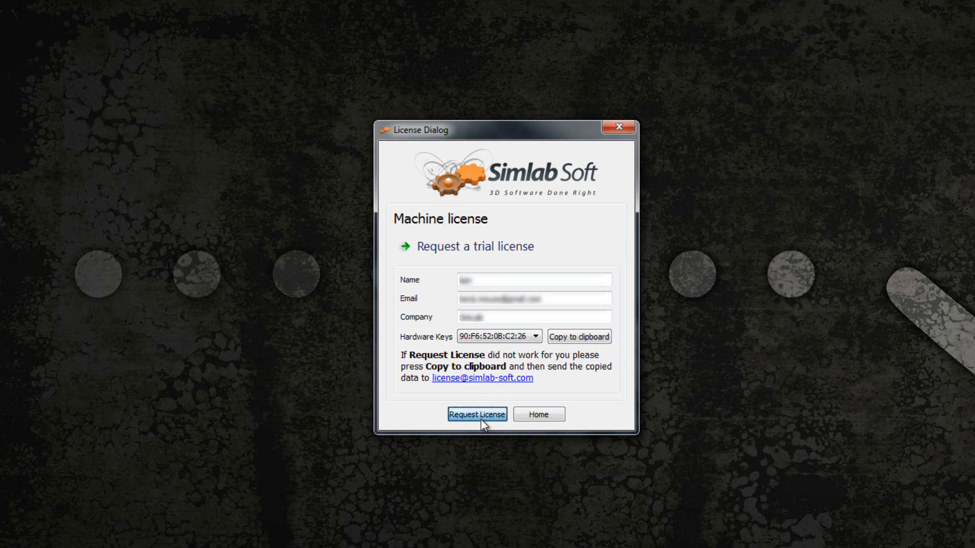
click(477, 415)
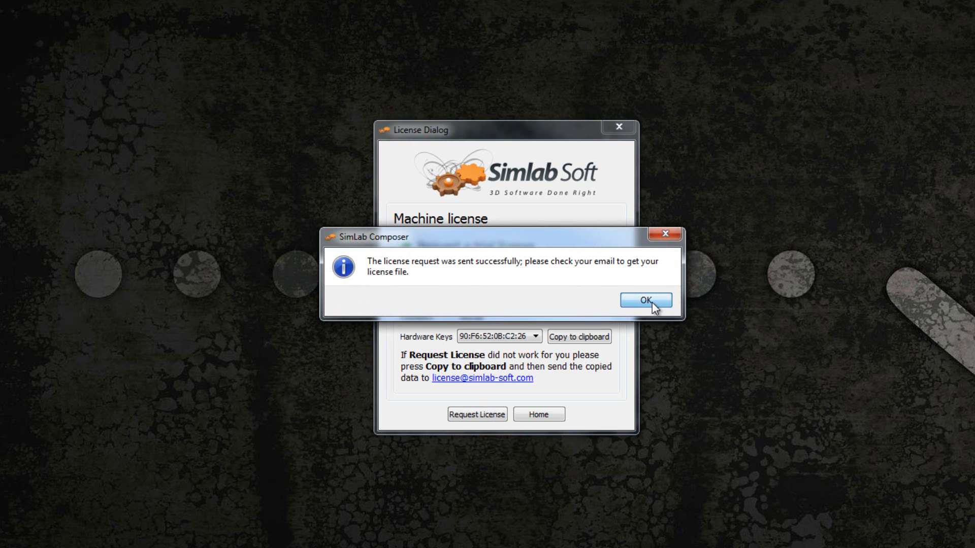
click(645, 300)
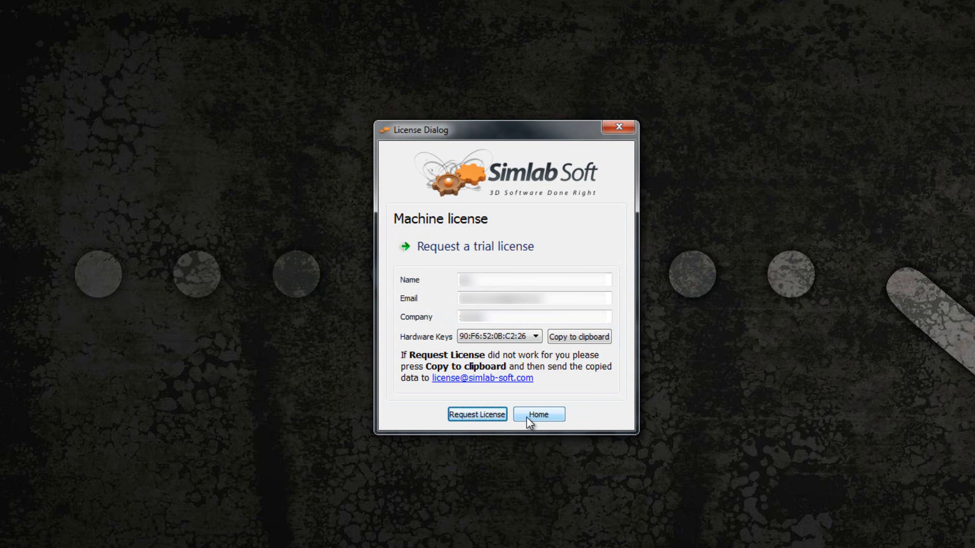
Choose 'I already received a license file (*.sl)' under Get Free Trial and confirm the prompt.
click(537, 414)
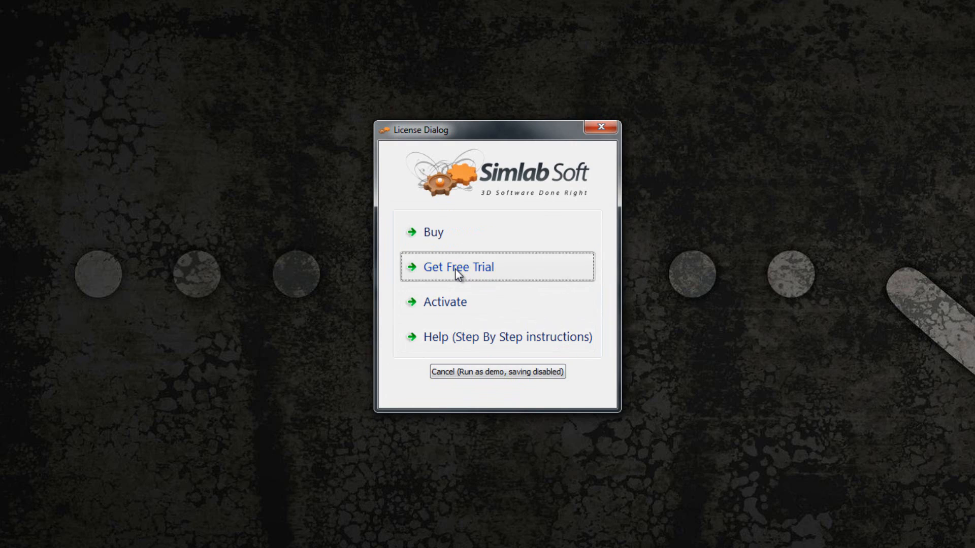
click(457, 267)
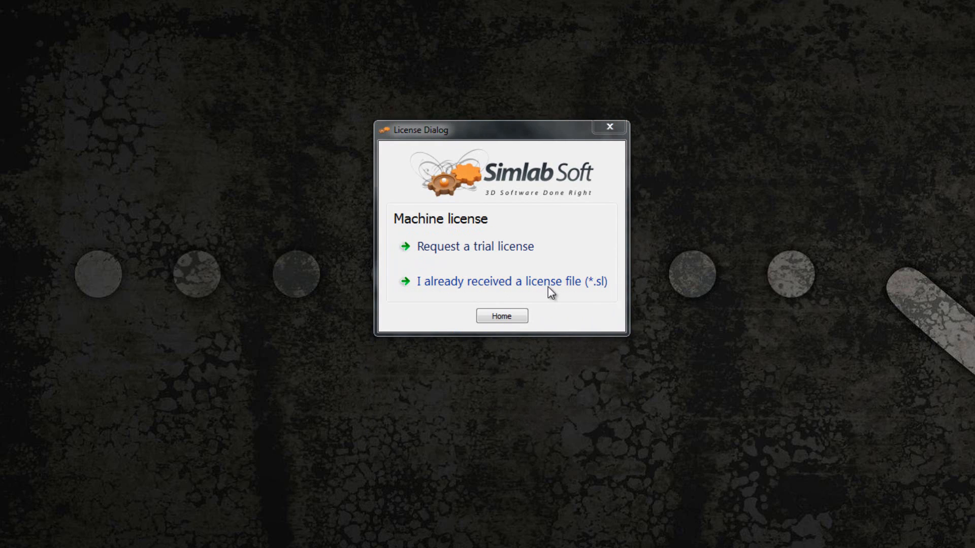
click(512, 281)
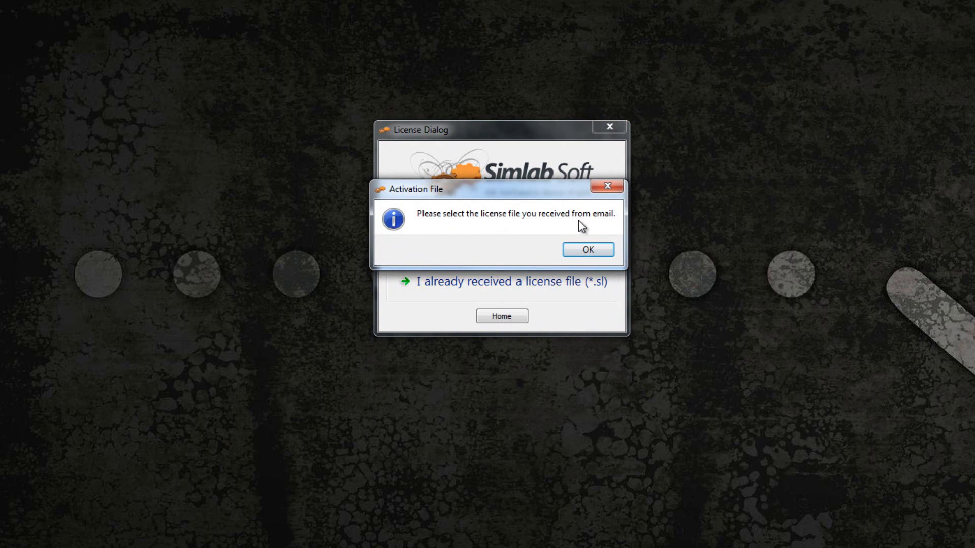
click(587, 249)
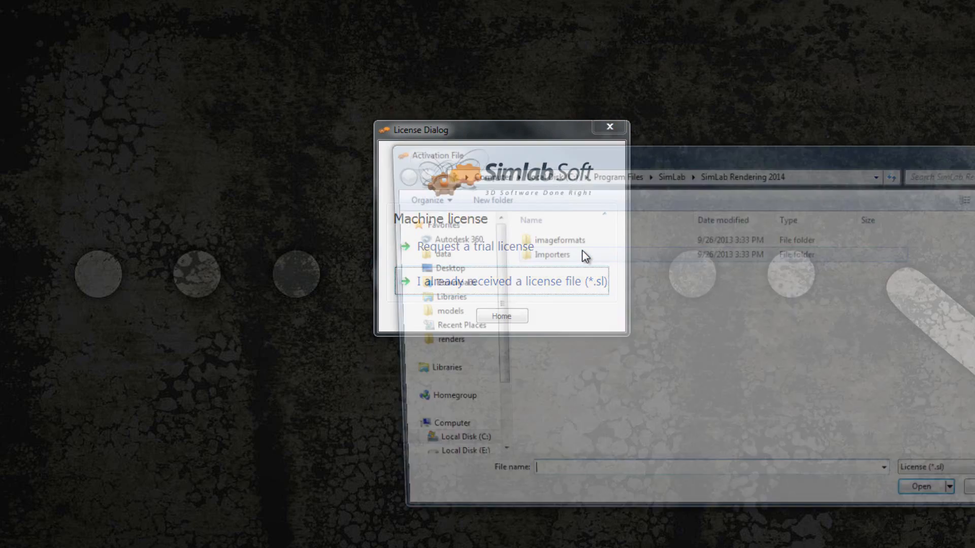
Load License.sl from the Desktop as the activation file.
click(435, 268)
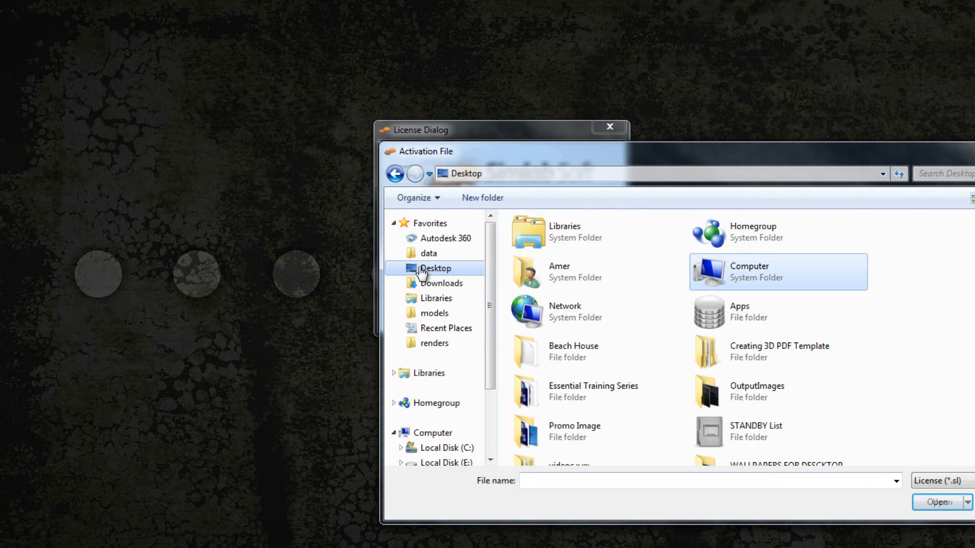
scroll(down, 3)
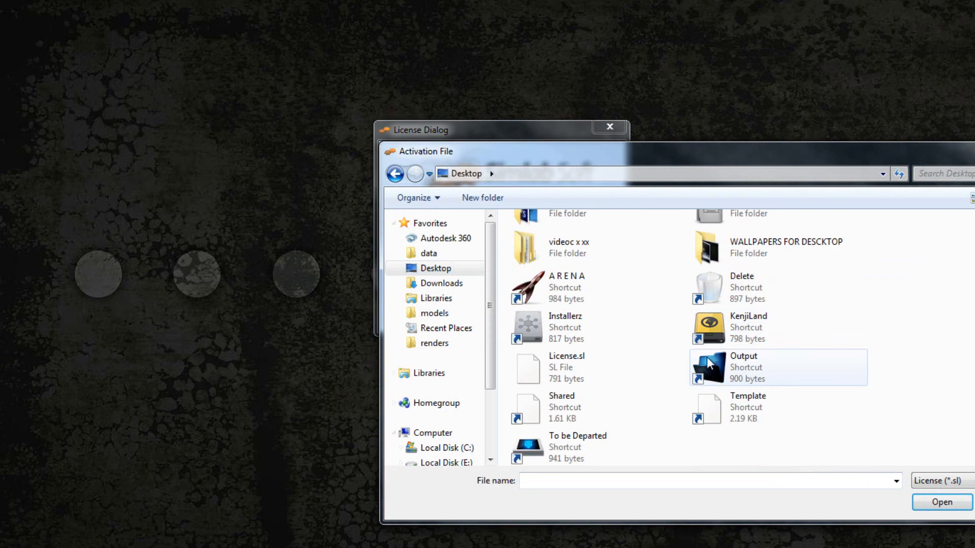
click(565, 367)
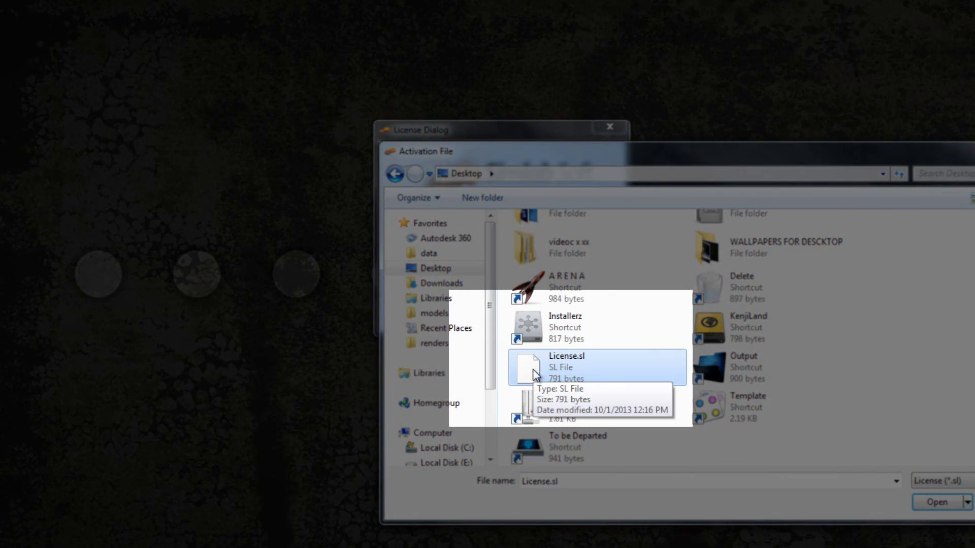
mouse_move(922, 502)
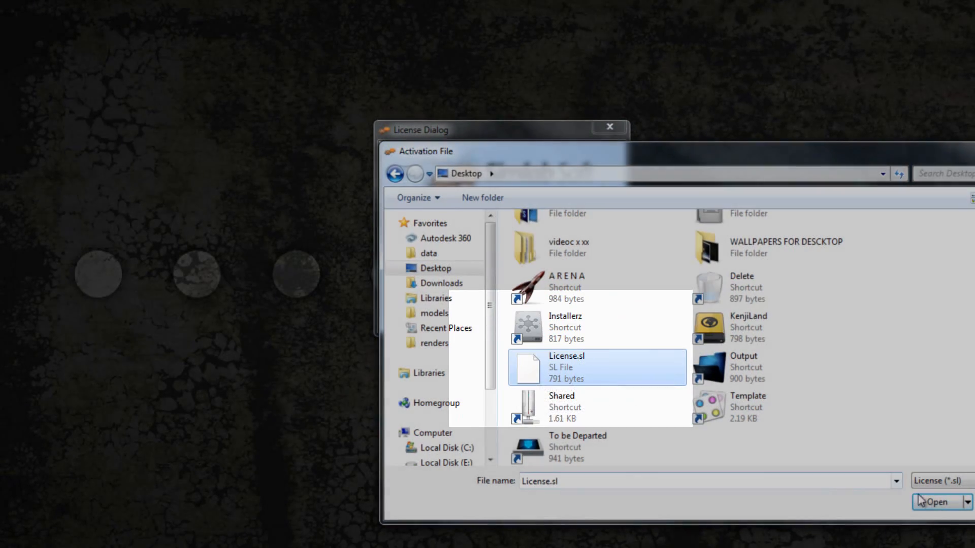
click(936, 502)
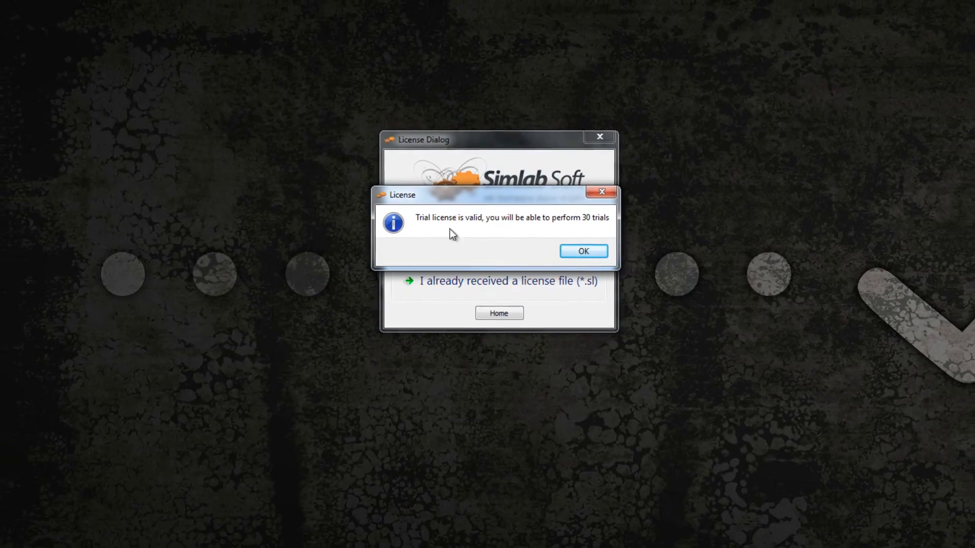
Dismiss the 'Trial license is valid' message to start Composer.
click(582, 251)
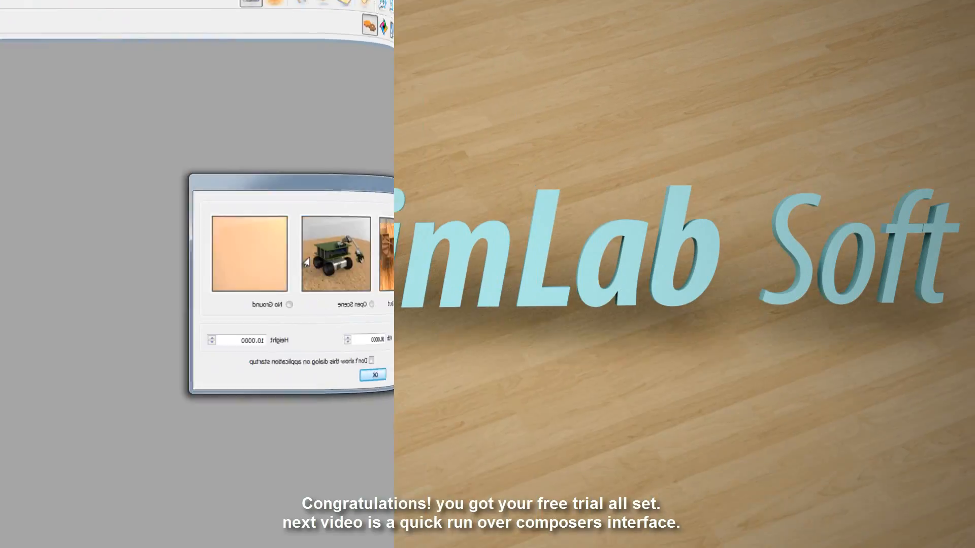